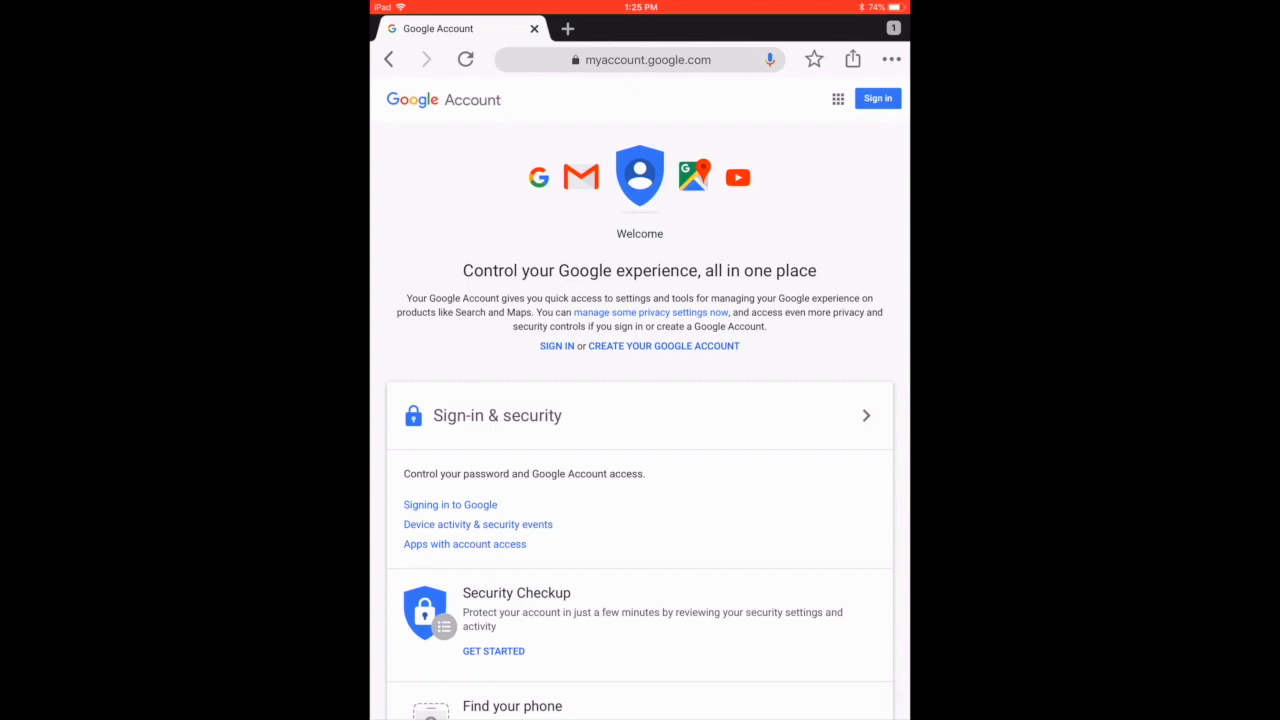
- Start signing in from the Google Account welcome page
{"action": "left_click", "coordinate": [877, 98]}
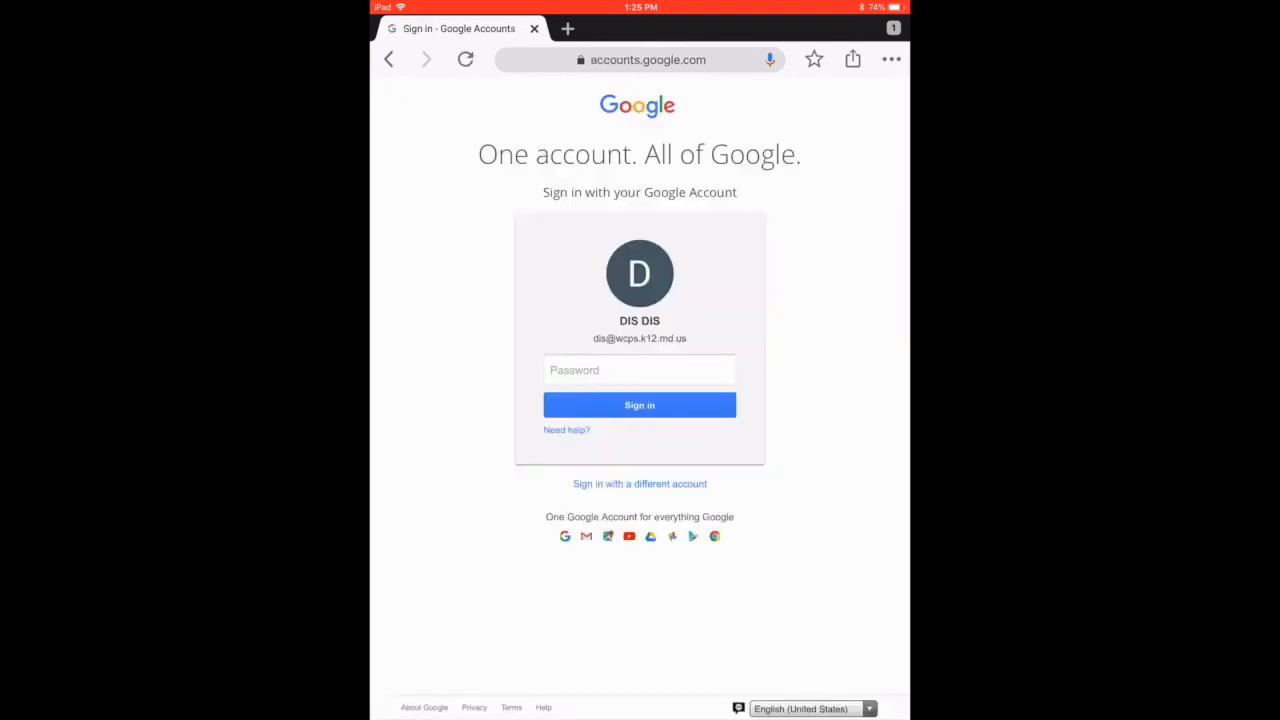
- Enter the school account password to complete sign-in
{"action": "left_click", "coordinate": [639, 405]}
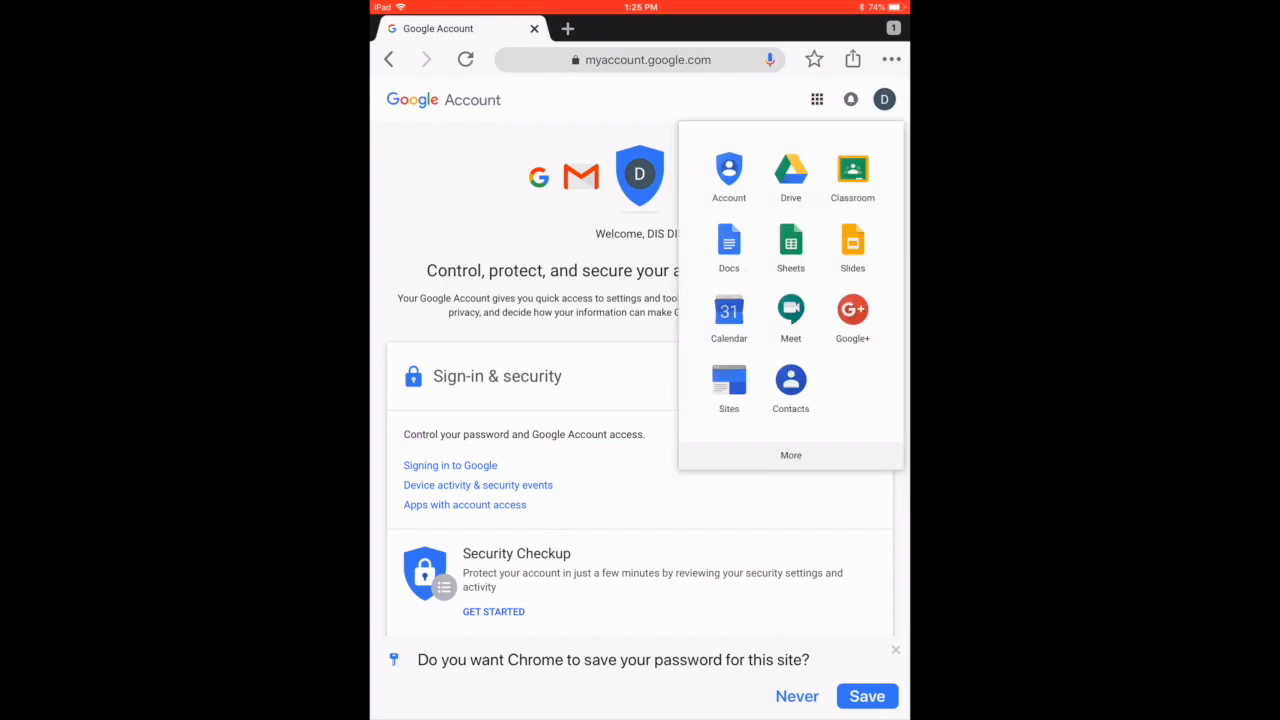
- Expand more Google apps and launch Apex Learning
{"action": "left_click", "coordinate": [790, 455]}
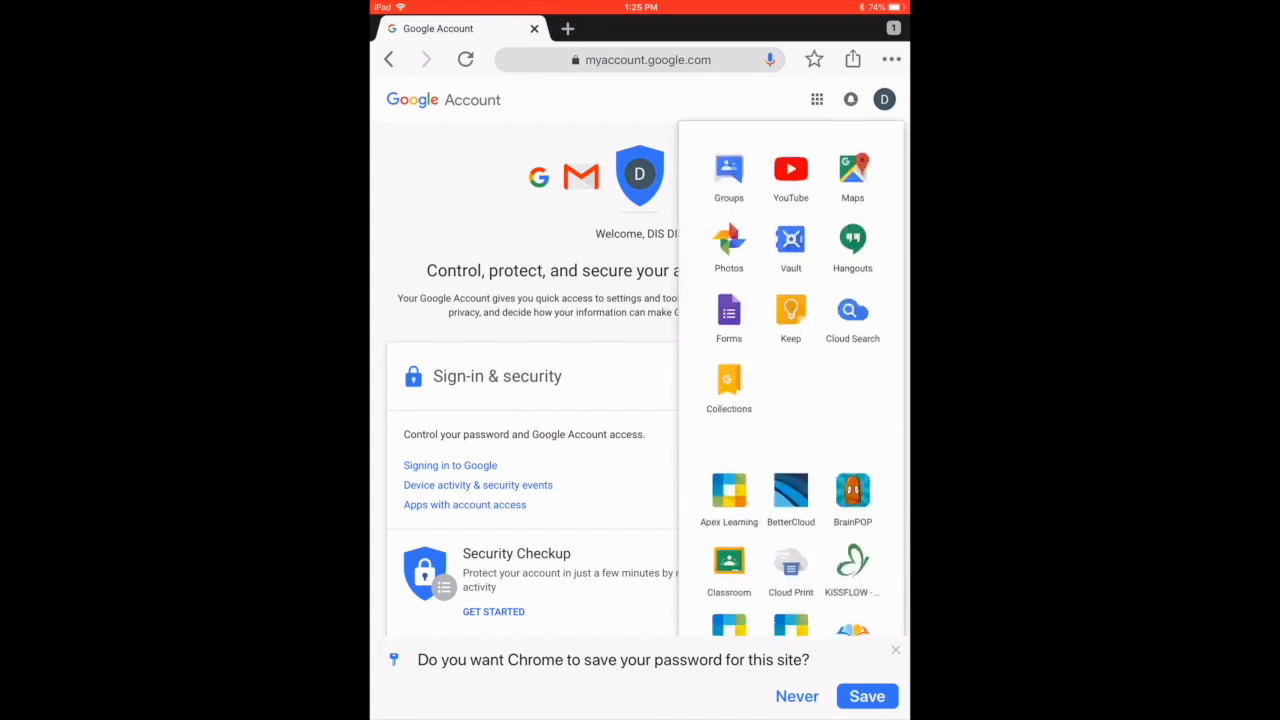
{"action": "left_click", "coordinate": [728, 490]}
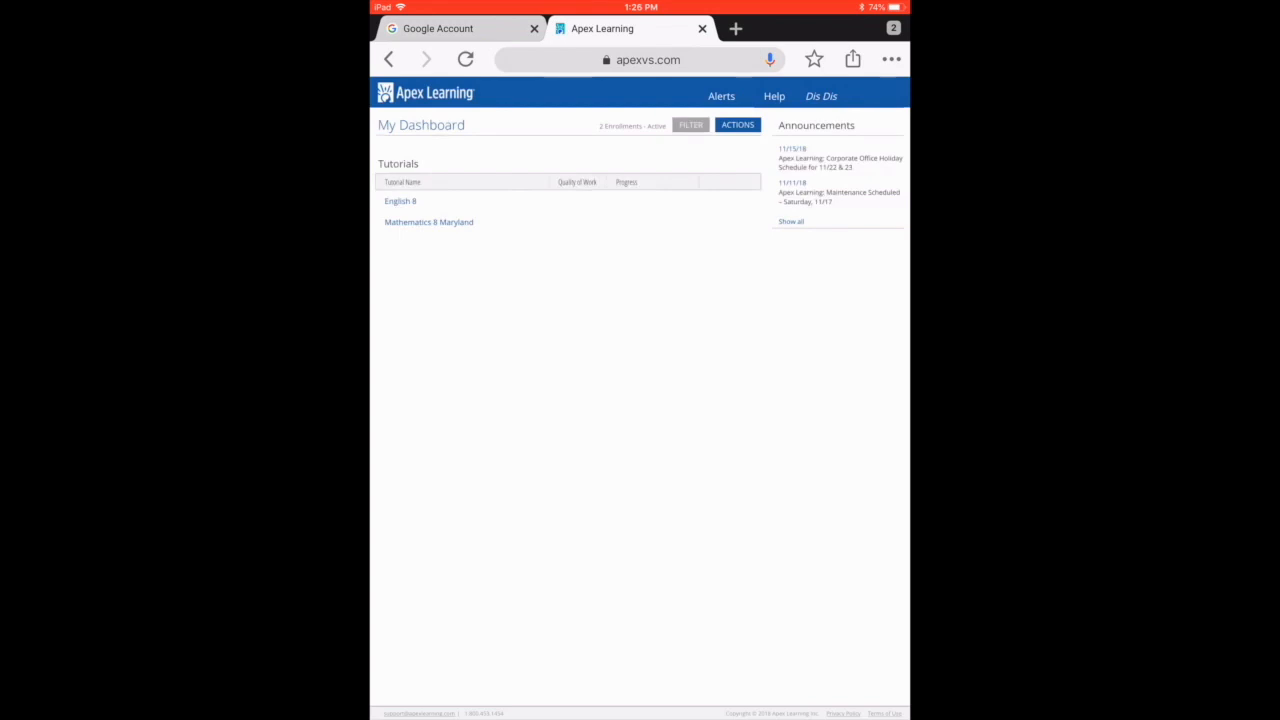
- Open the English 8 tutorial from the Apex Learning dashboard
{"action": "left_click", "coordinate": [400, 201]}
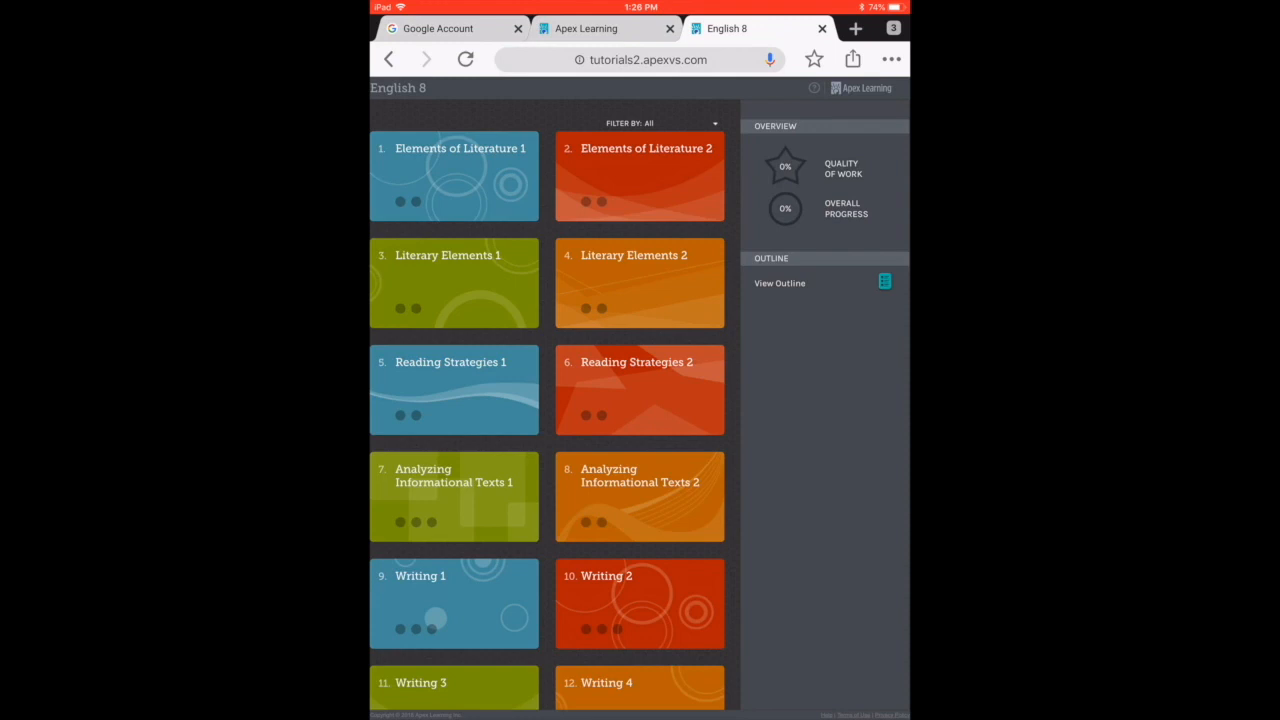
- Open the Literary Elements 1 unit and skip its pretest
{"action": "left_click", "coordinate": [454, 283]}
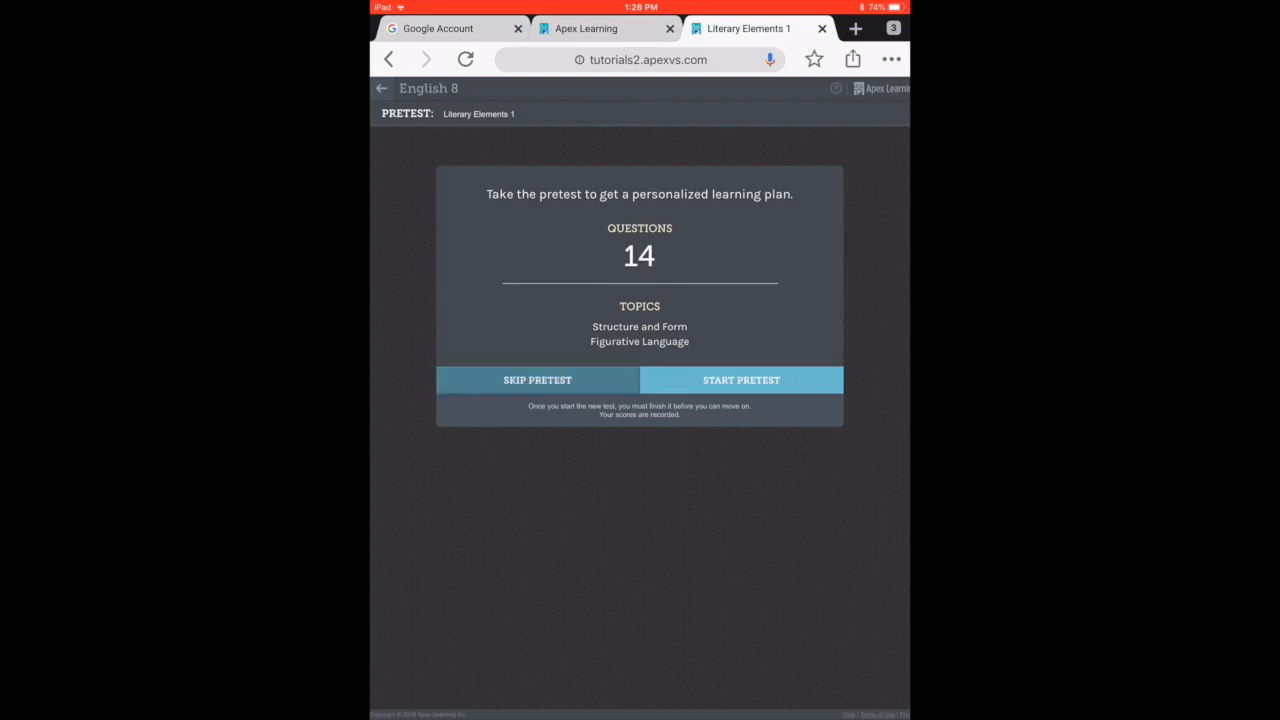
{"action": "left_click", "coordinate": [537, 380]}
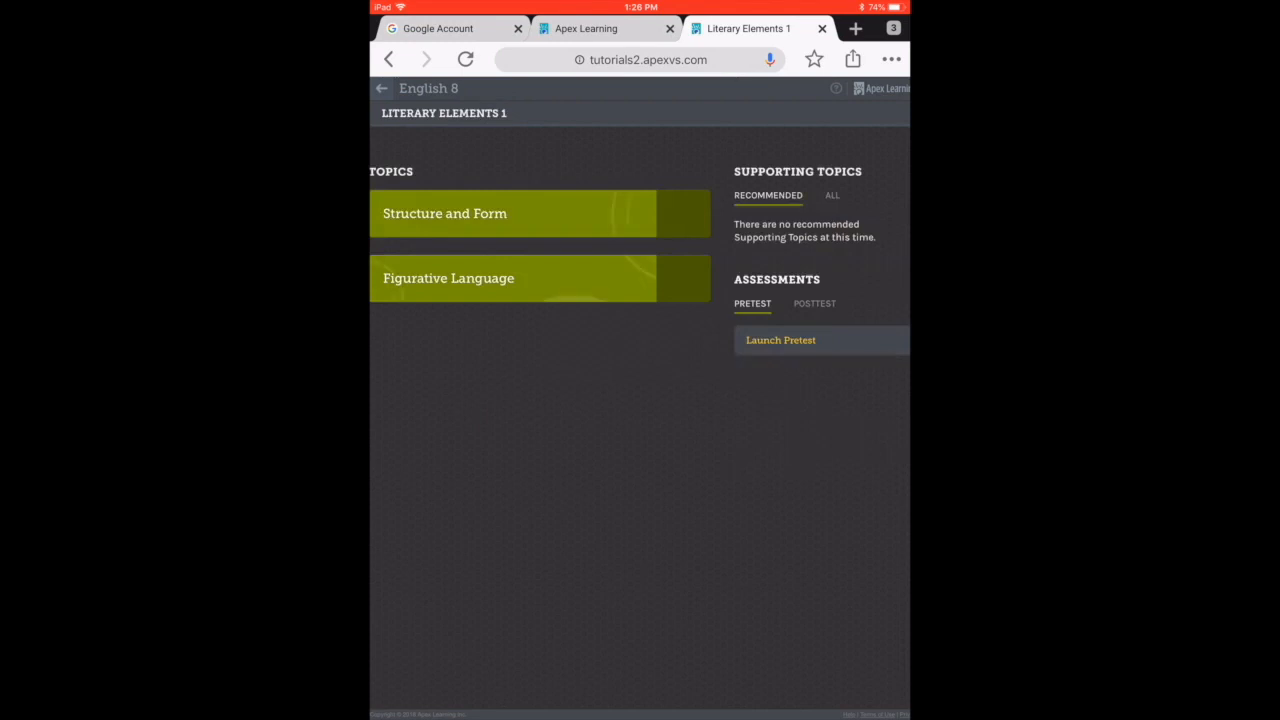